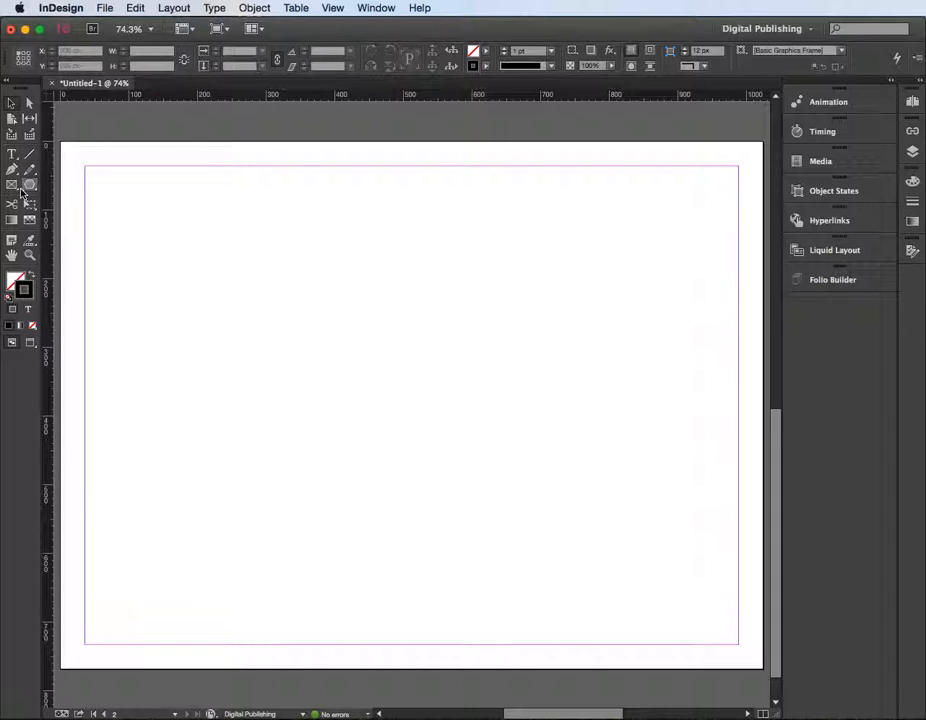
Step: Drag out an empty rectangle frame near the page's top-left corner
left_click_drag(158, 188, 322, 322)
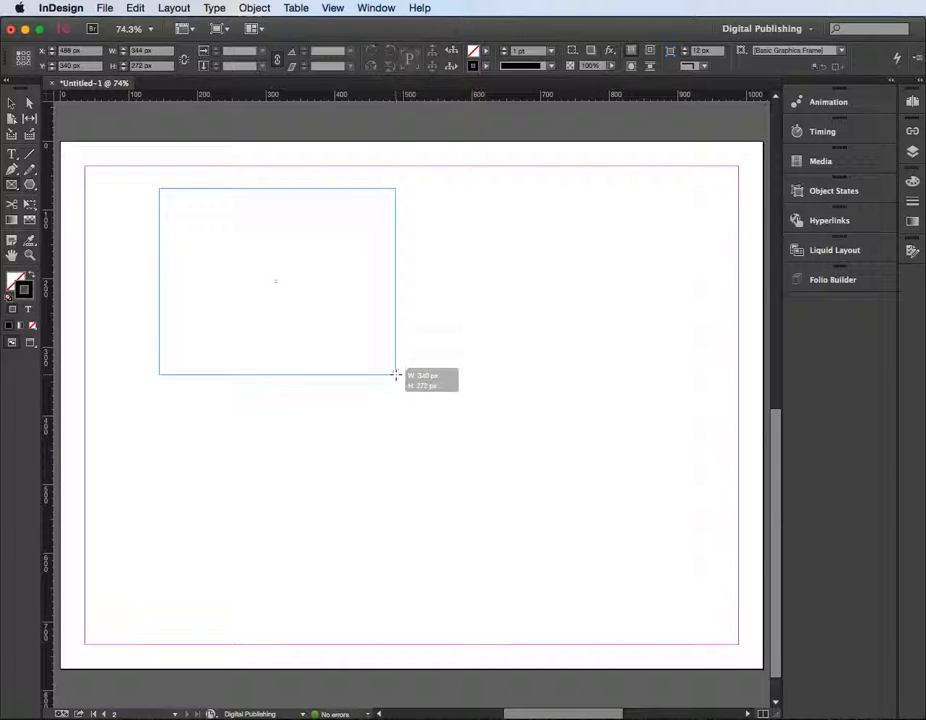
left_click_drag(160, 188, 396, 374)
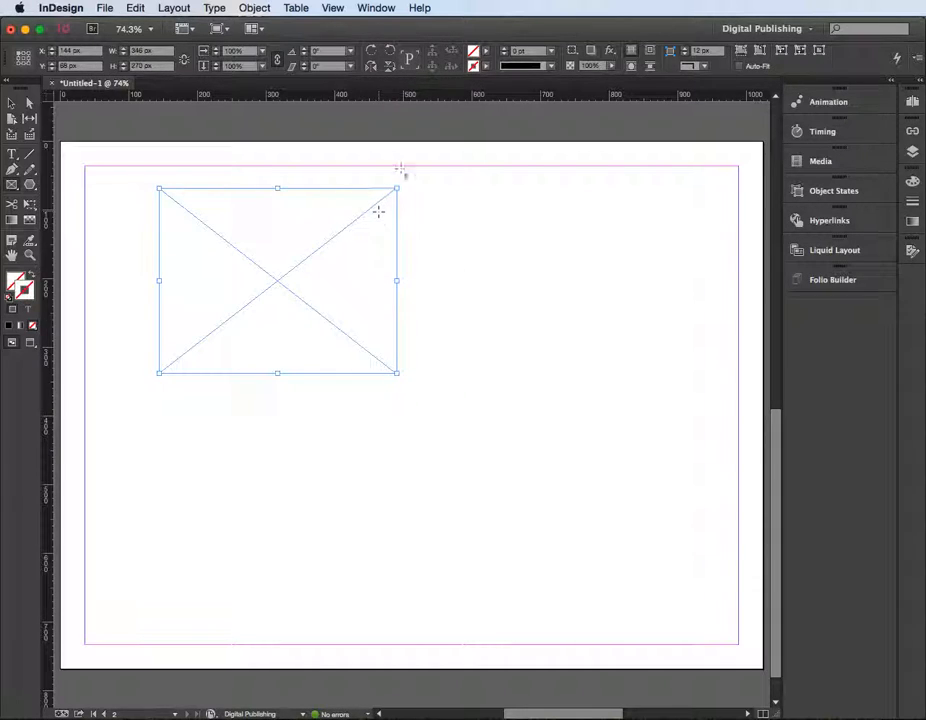
Step: Show the Folio Overlays panel from the Window menu for the selected frame
left_click(376, 8)
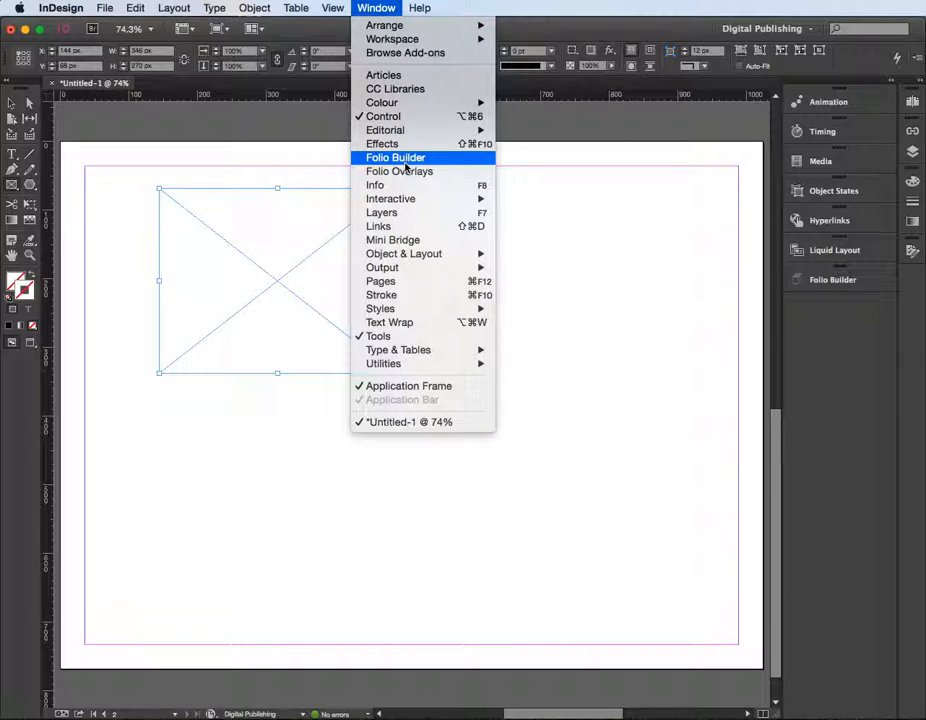
left_click(400, 172)
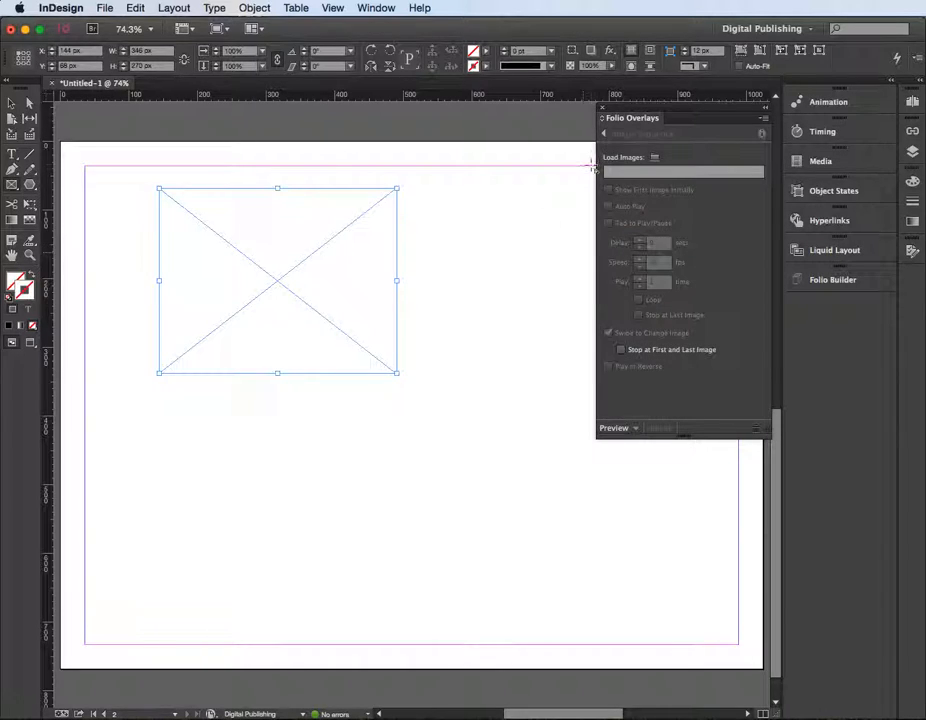
mouse_move(654, 156)
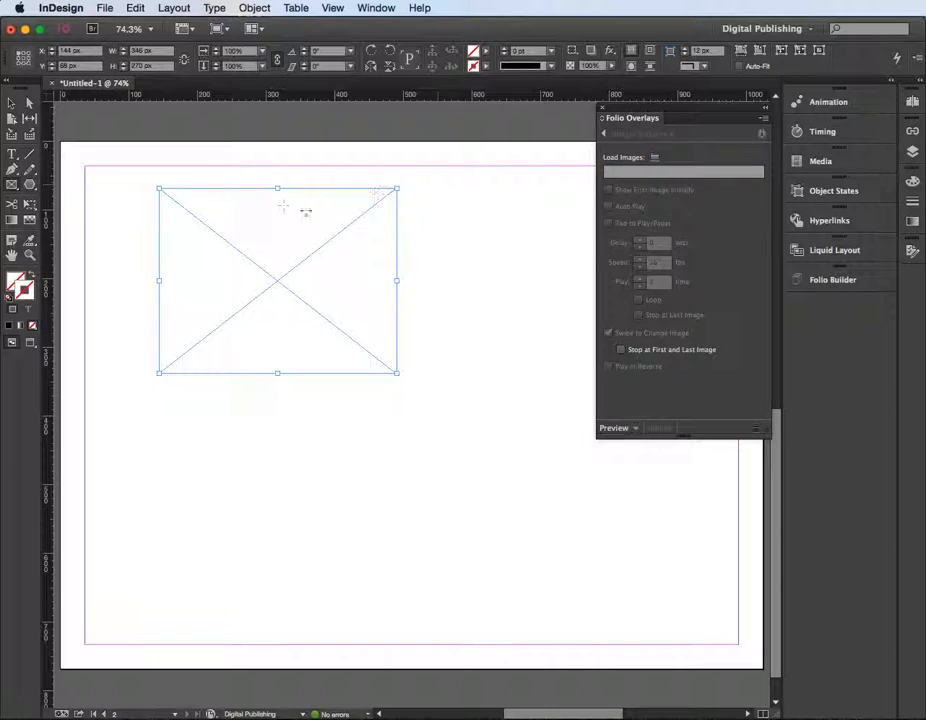
mouse_move(418, 220)
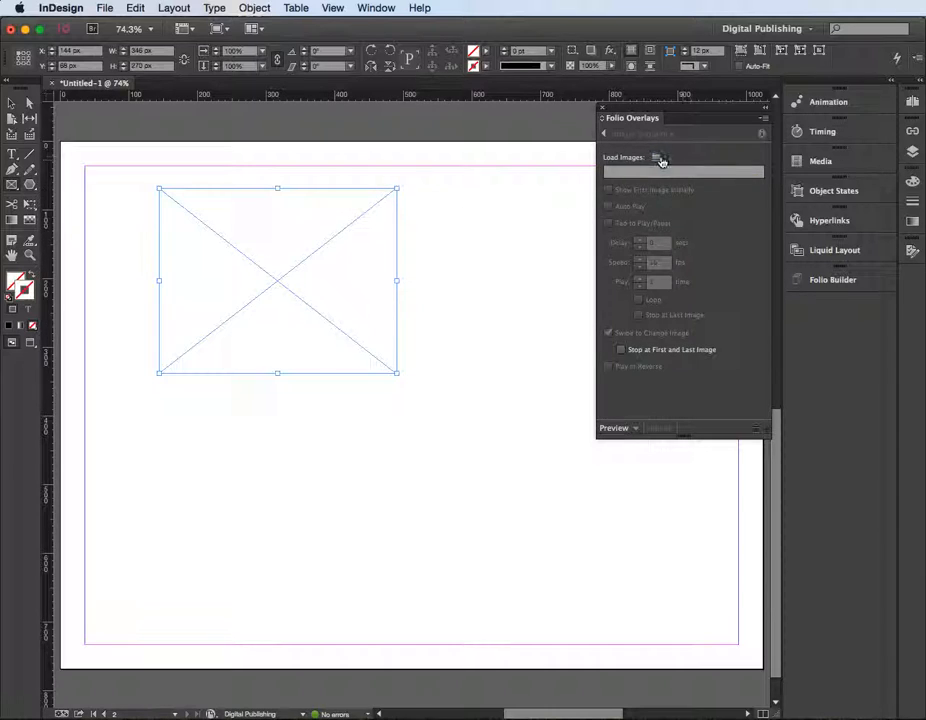
Step: Load the slideshow images from Documents > Kingston 8gb sync > image sequence into the frame
left_click(660, 156)
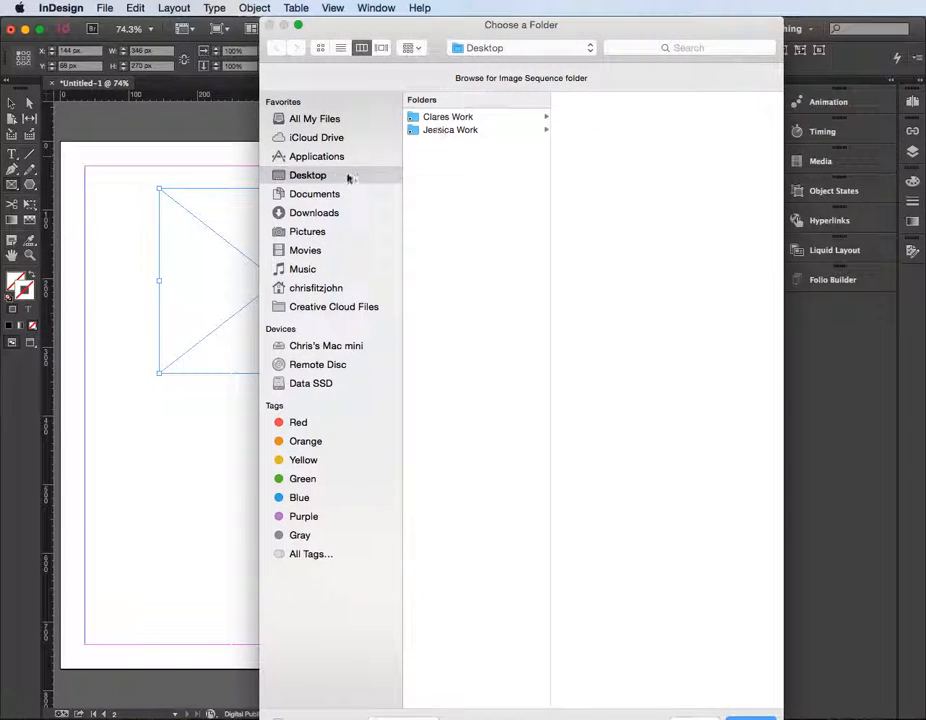
left_click(316, 192)
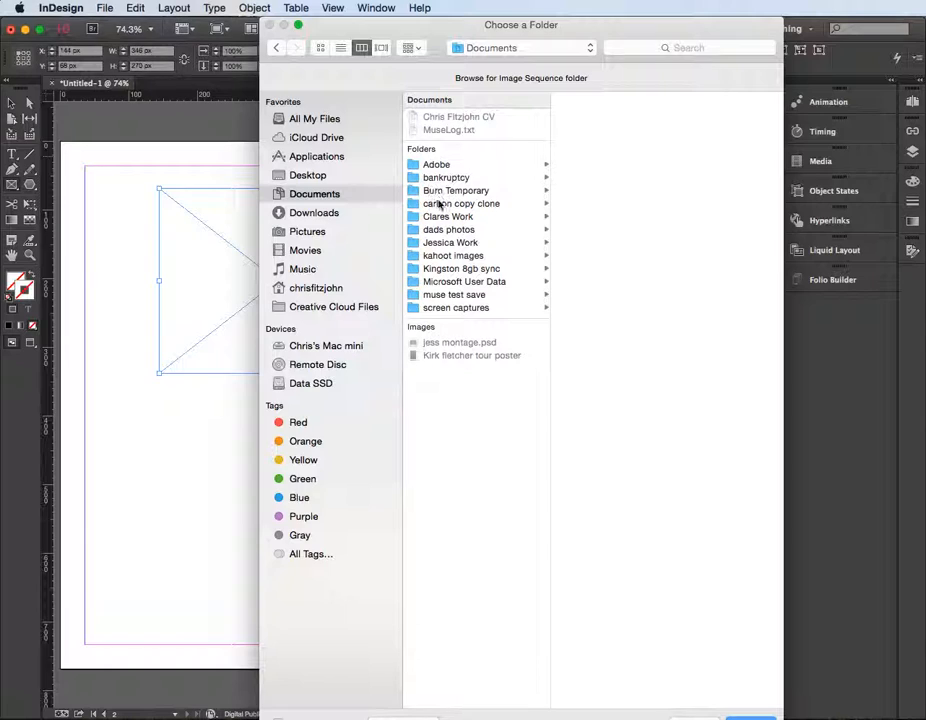
left_click(460, 268)
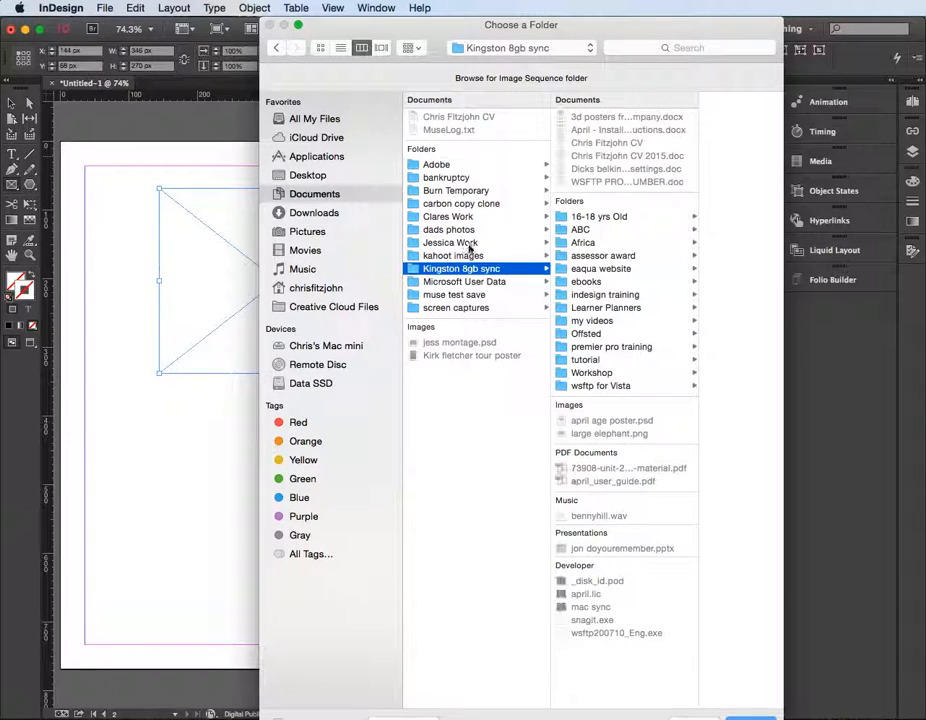
left_click(600, 216)
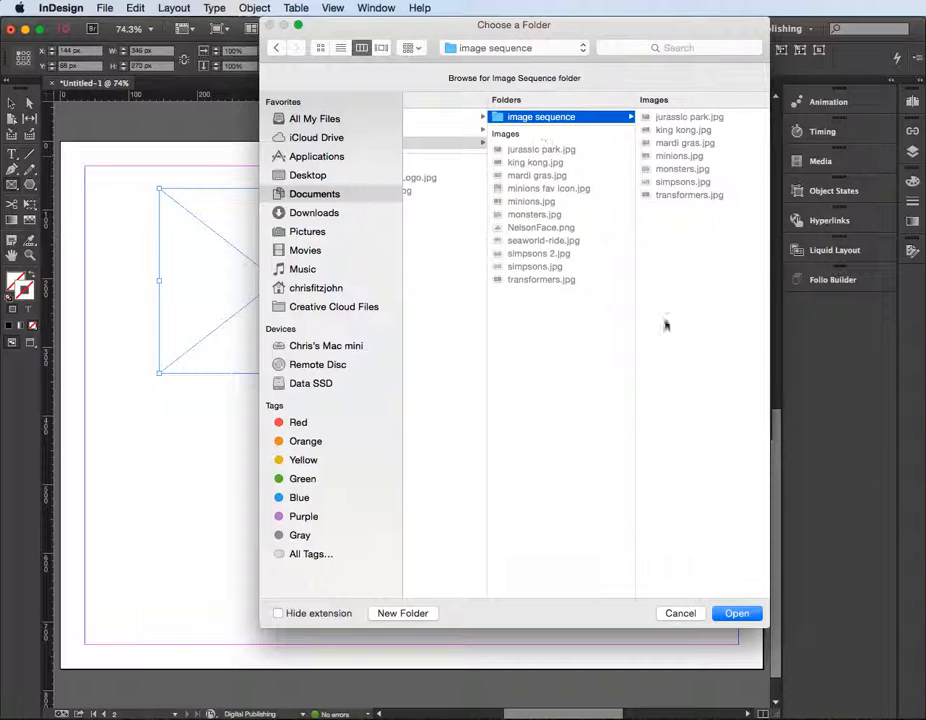
left_click(736, 612)
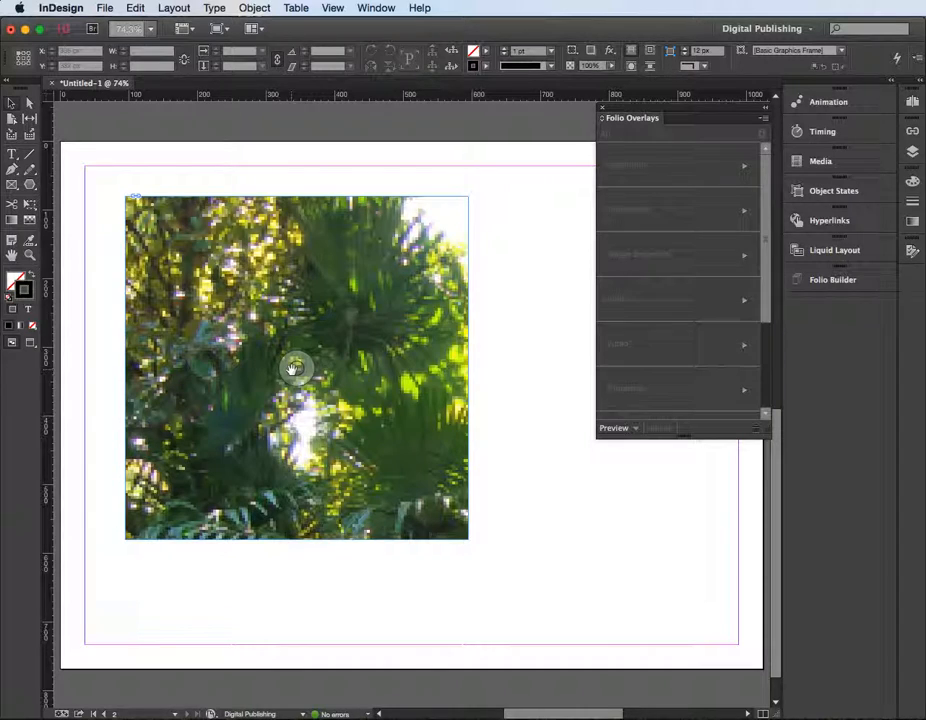
Step: Fit the sequence pictures proportionally inside the frame via its Fitting options
right_click(296, 368)
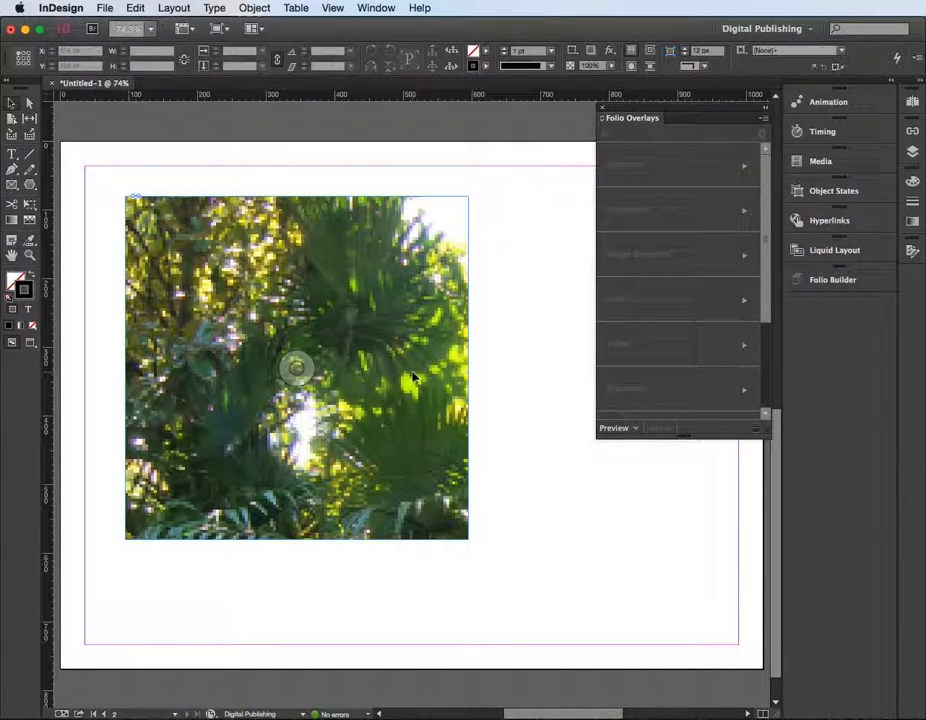
right_click(296, 368)
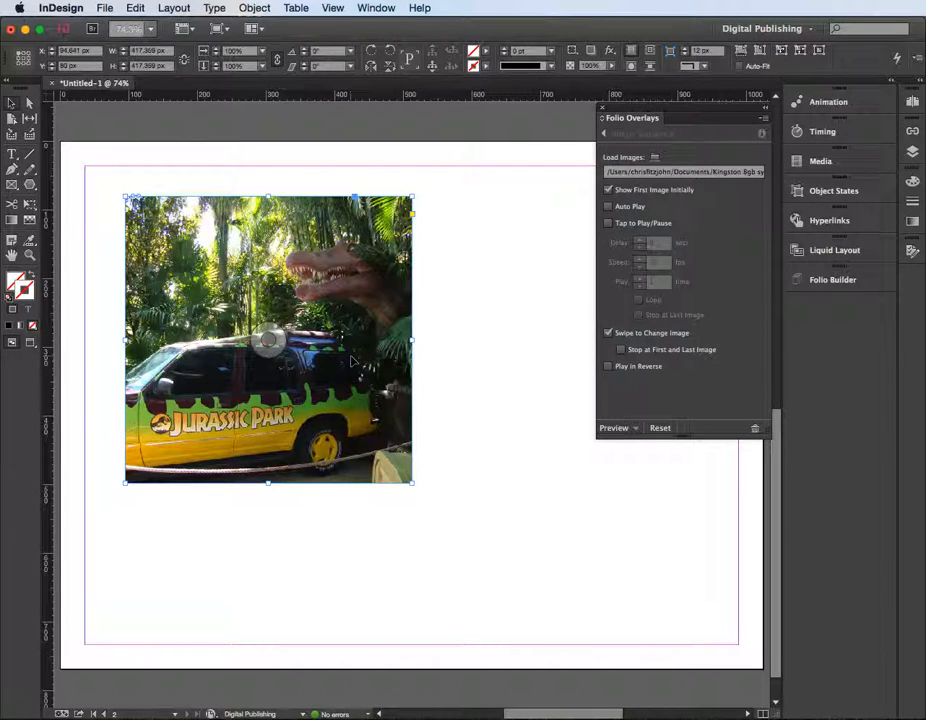
mouse_move(548, 216)
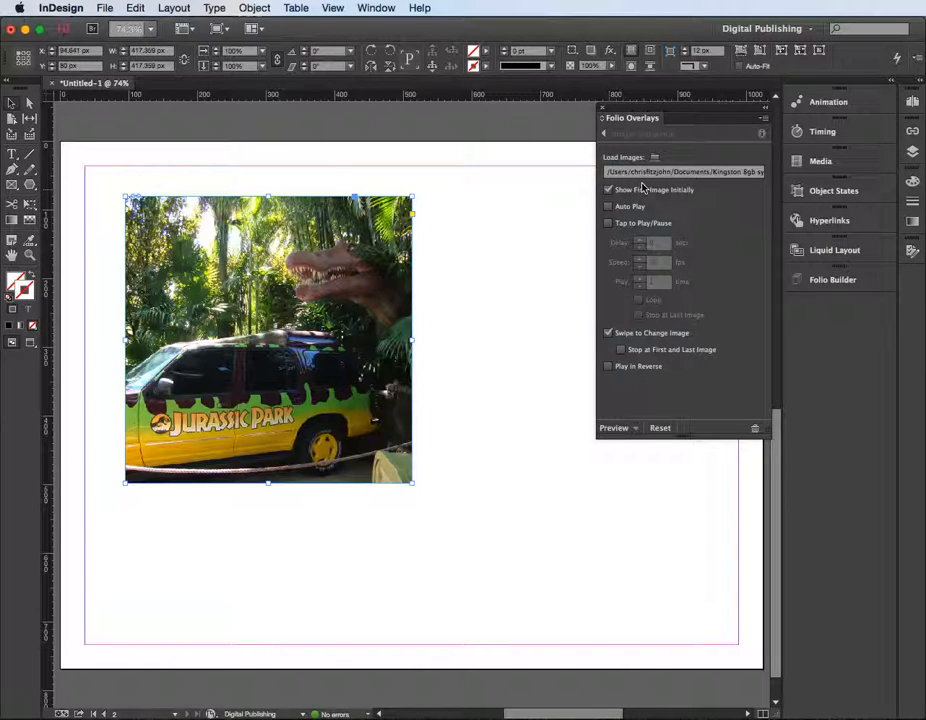
mouse_move(684, 172)
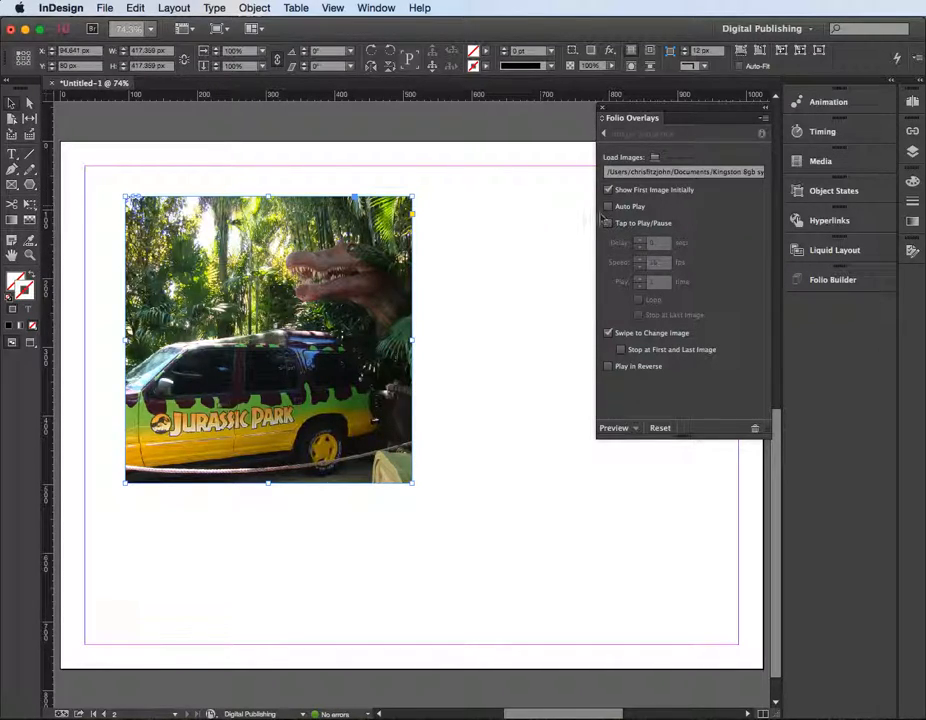
Step: Enable Auto Play and Loop for the image sequence and replace its timing value
left_click(608, 206)
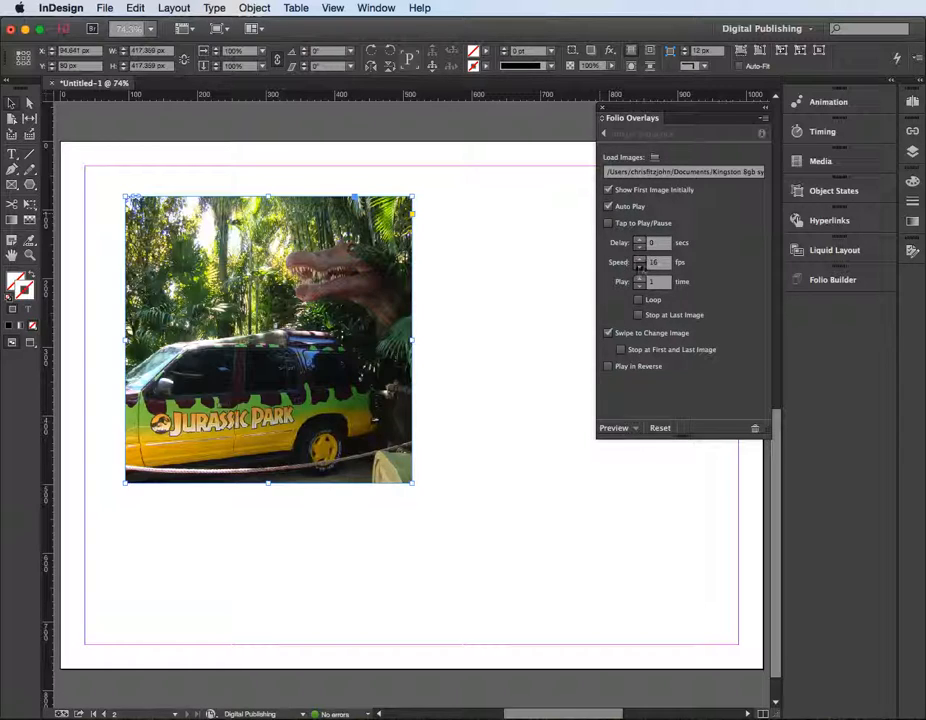
triple_click(656, 262)
type("1")
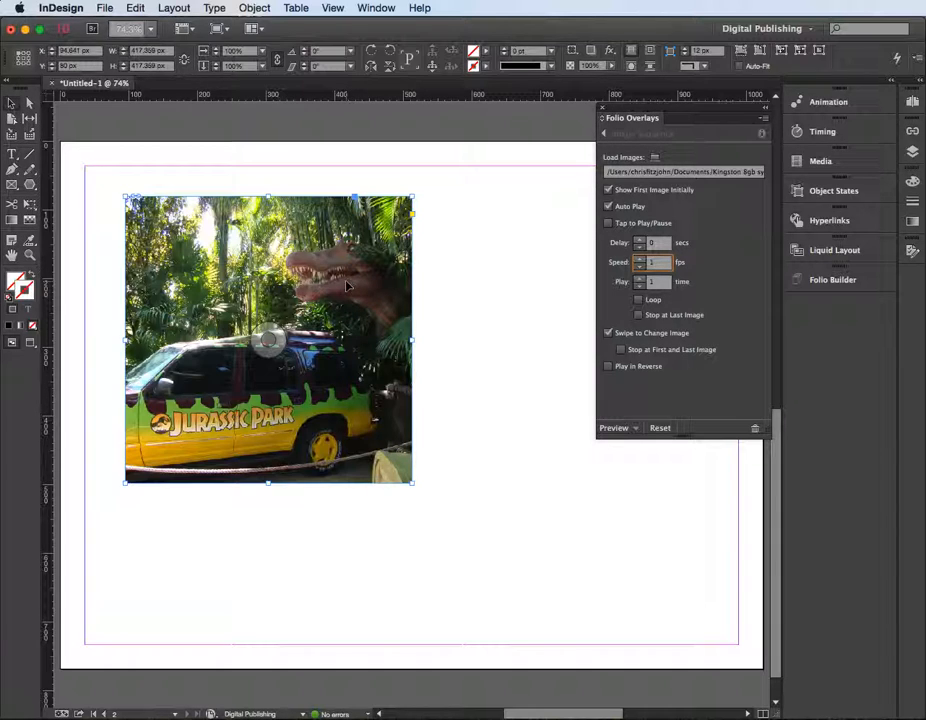
mouse_move(512, 292)
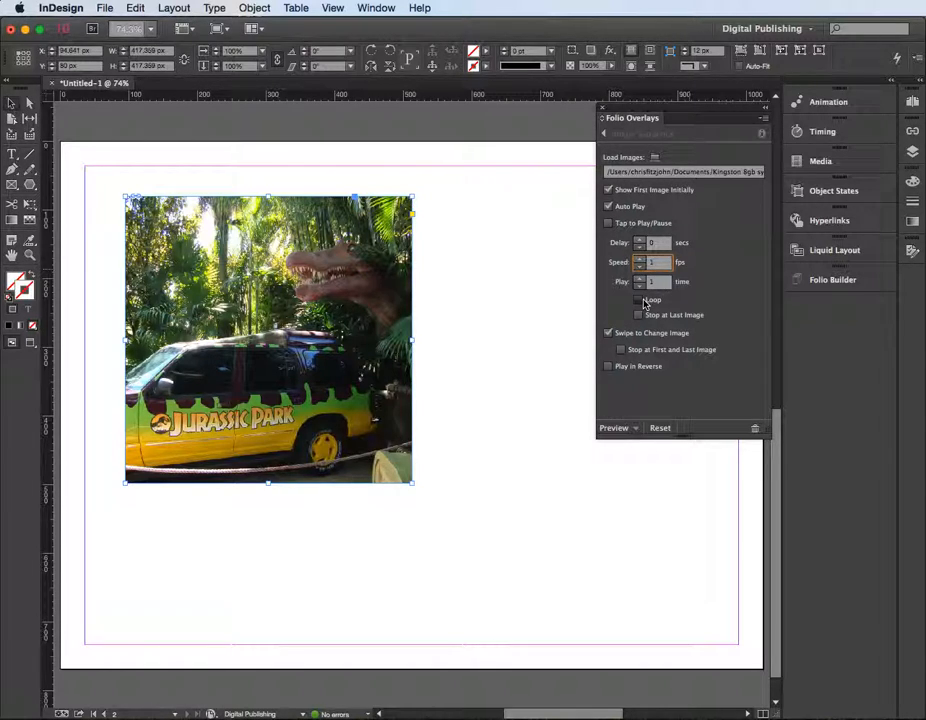
left_click(640, 300)
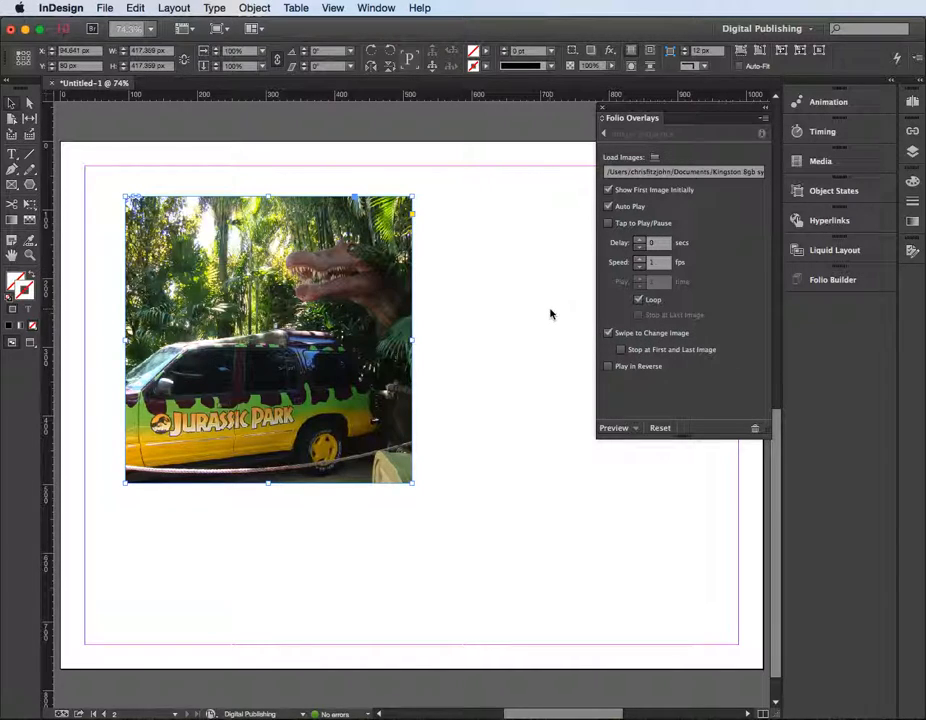
mouse_move(528, 304)
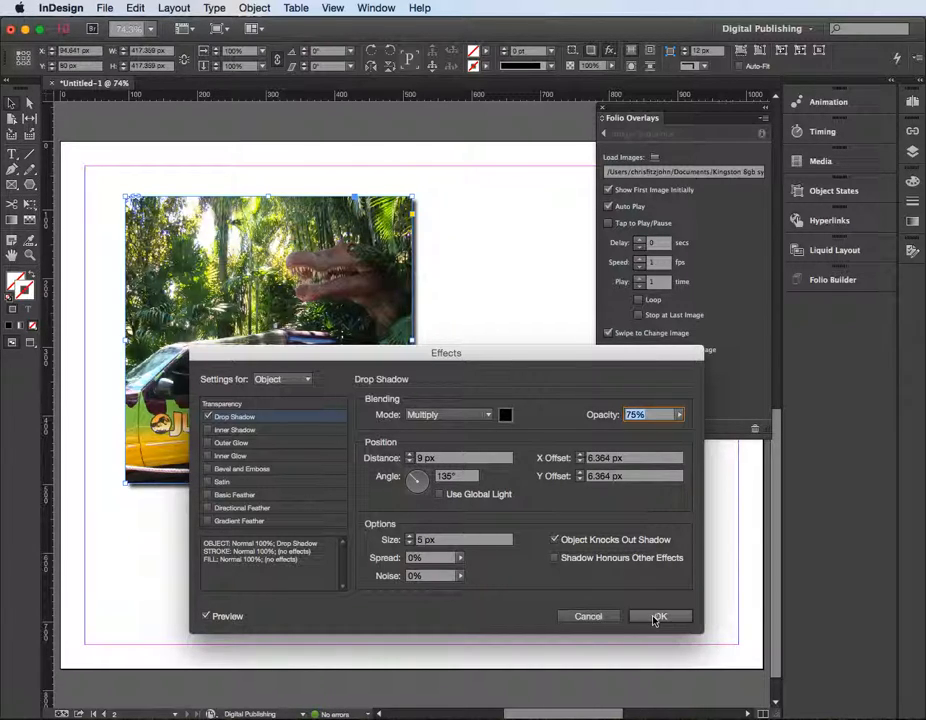
Step: Confirm the drop shadow effect on the slideshow frame
left_click(660, 616)
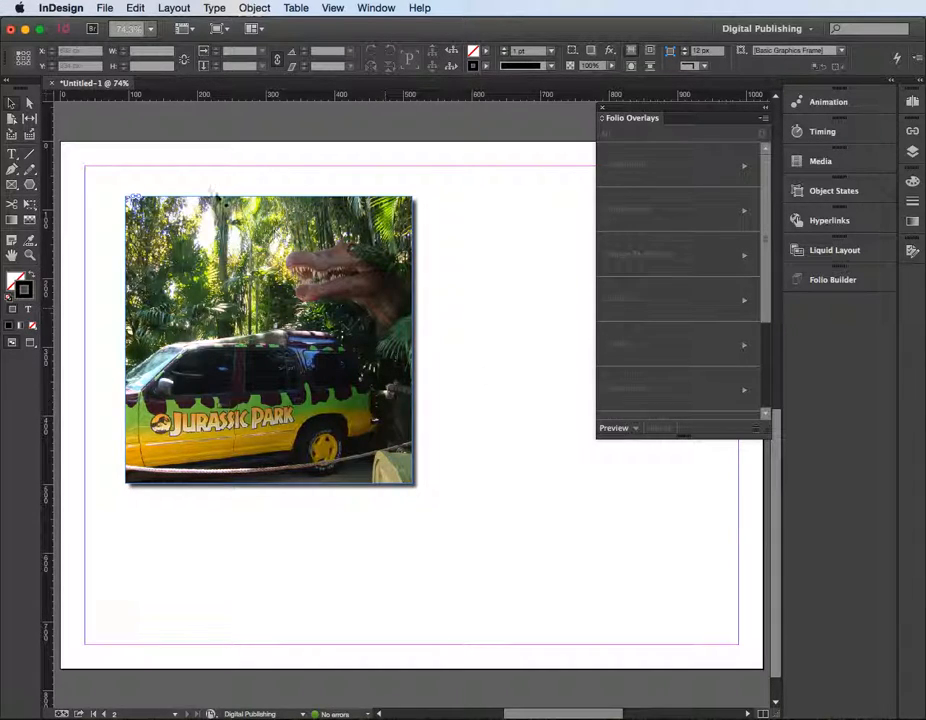
left_click(104, 8)
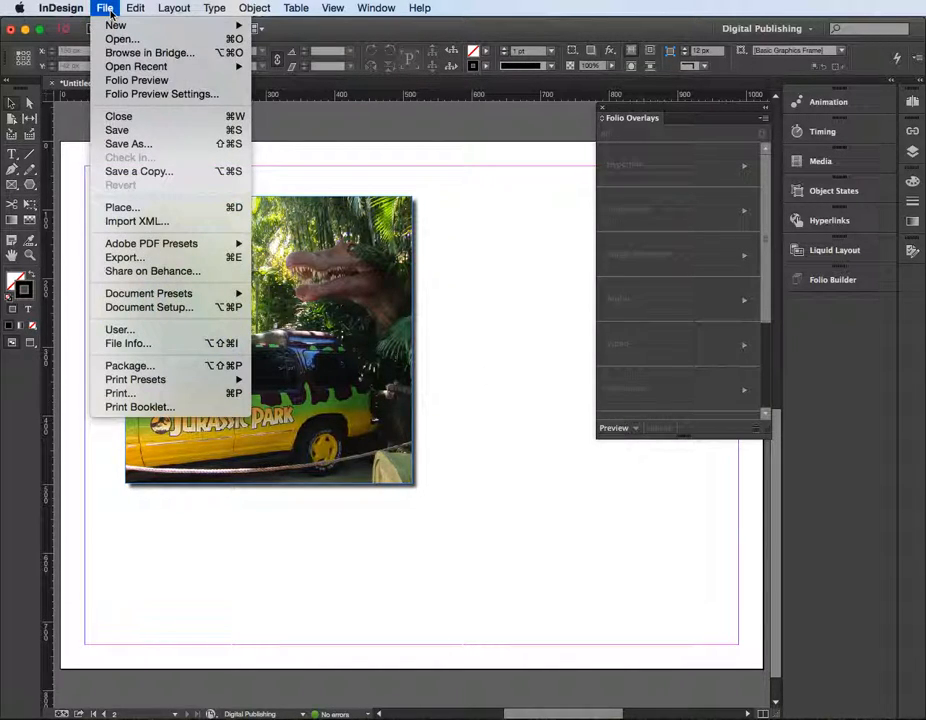